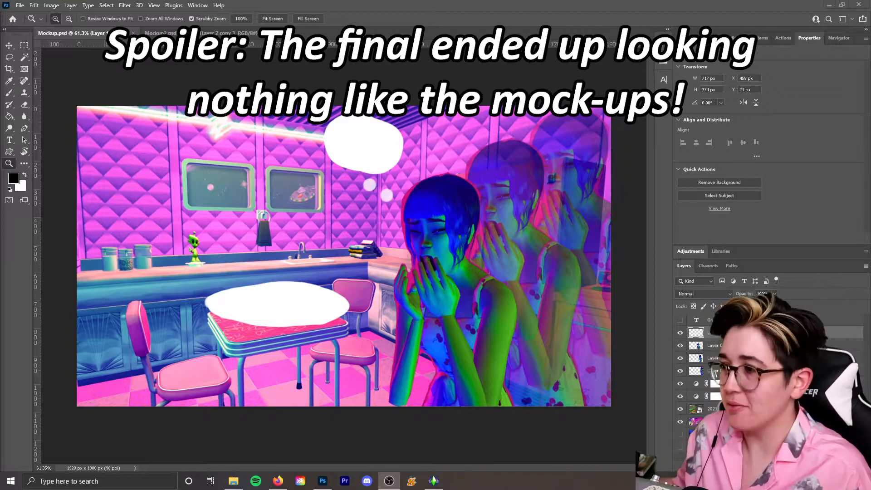
Review the mock-ups, then have the Sim make grilled cheese sandwiches from the fridge
{"action": "left_click", "coordinate": [158, 33]}
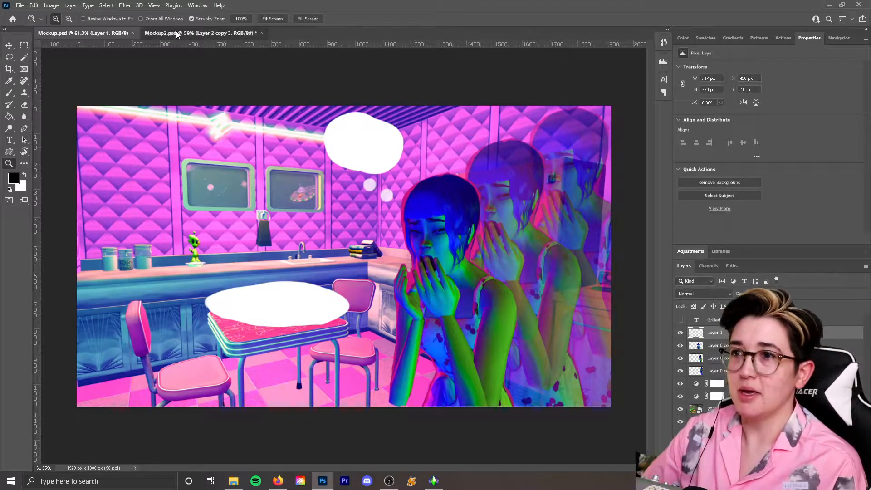
{"action": "left_click", "coordinate": [177, 33]}
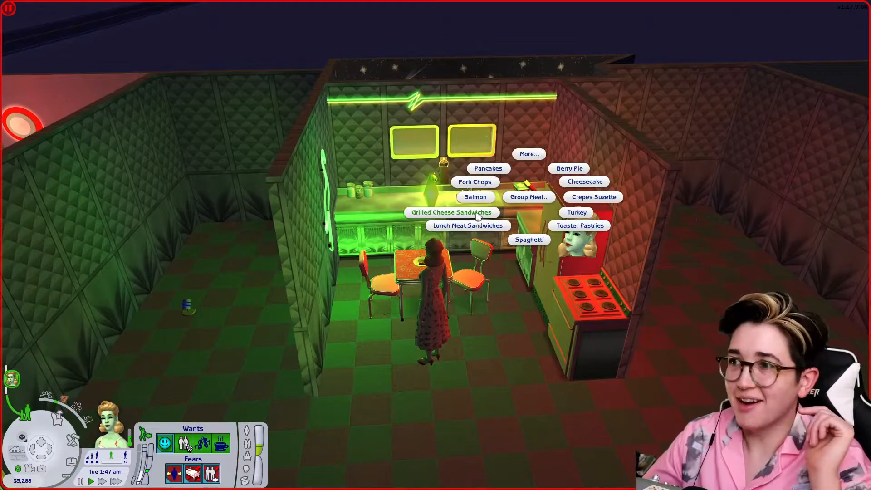
{"action": "left_click", "coordinate": [451, 212]}
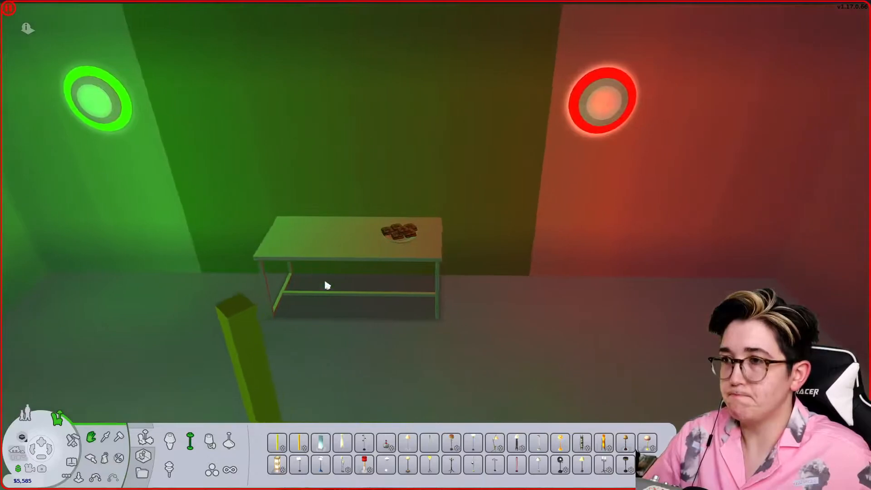
{"action": "left_click", "coordinate": [344, 275]}
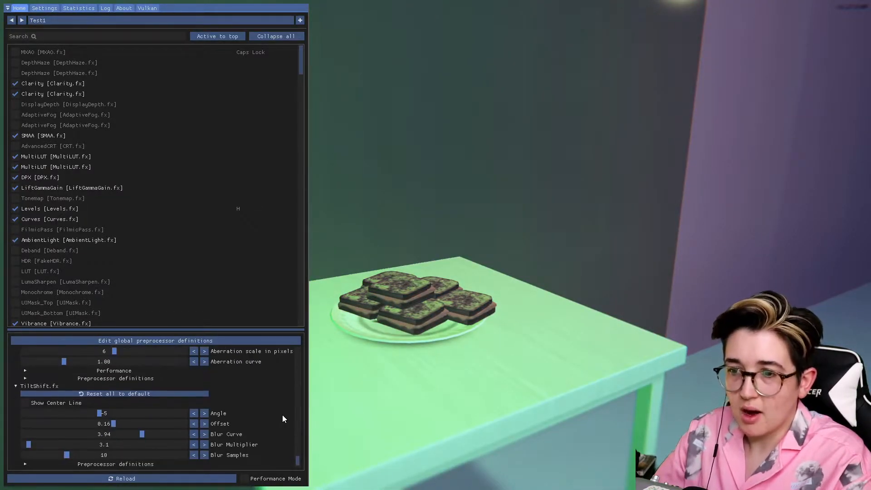
Load the SpringSimsEdit2.ini ReShade preset for warmer, more saturated colours
{"action": "scroll", "scroll_direction": "down", "scroll_amount": 3}
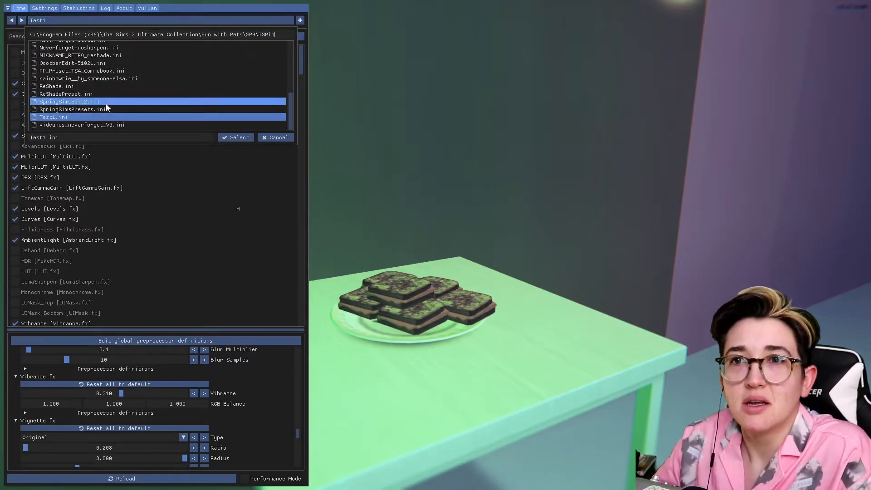
{"action": "left_click", "coordinate": [236, 137]}
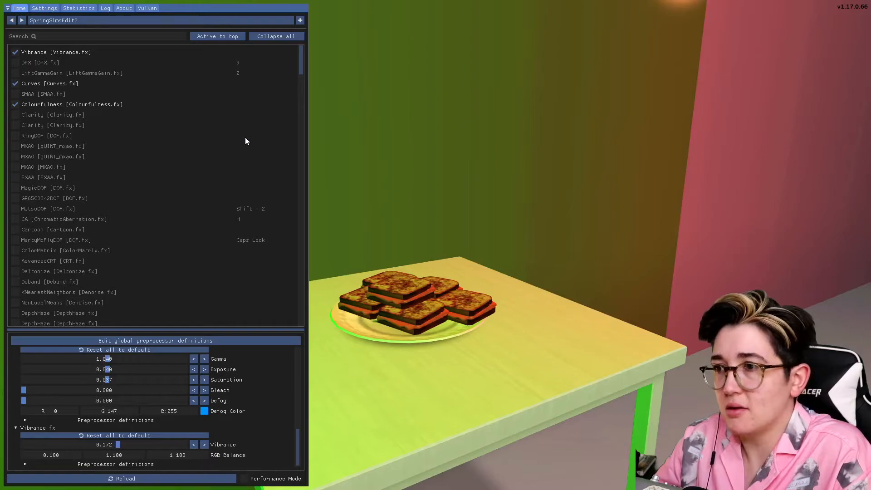
{"action": "mouse_move", "coordinate": [343, 231]}
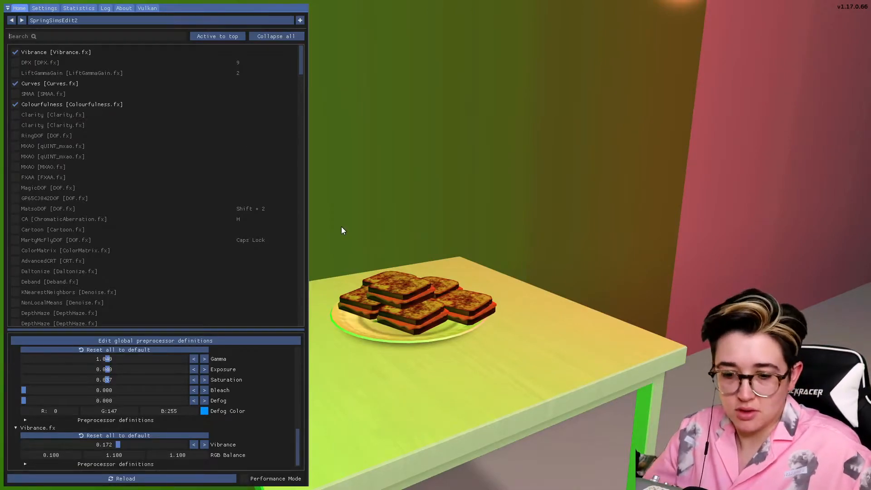
{"action": "mouse_move", "coordinate": [412, 257]}
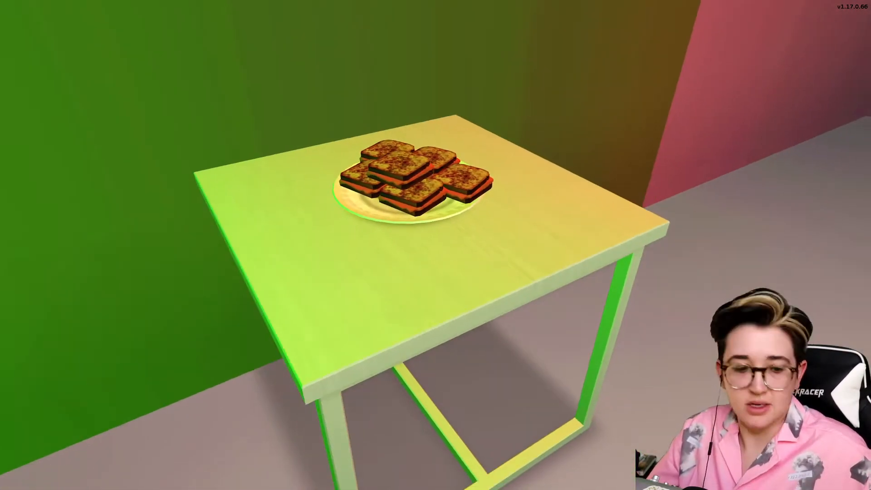
Give the Billie Dining Table under the sandwiches a black finish
{"action": "key", "text": "B"}
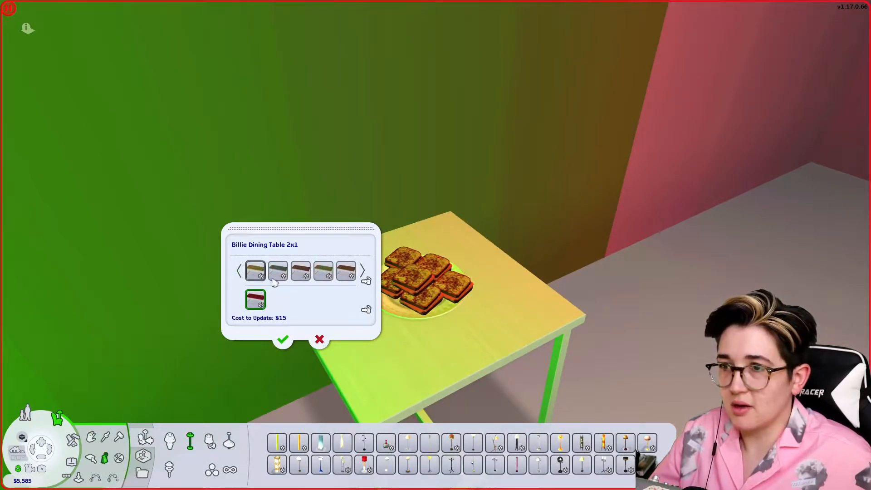
{"action": "left_click", "coordinate": [255, 271]}
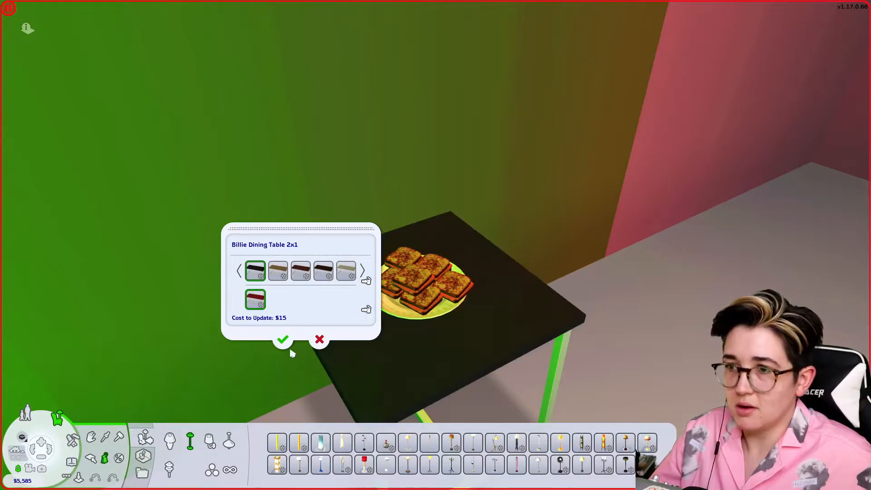
{"action": "left_click", "coordinate": [282, 339]}
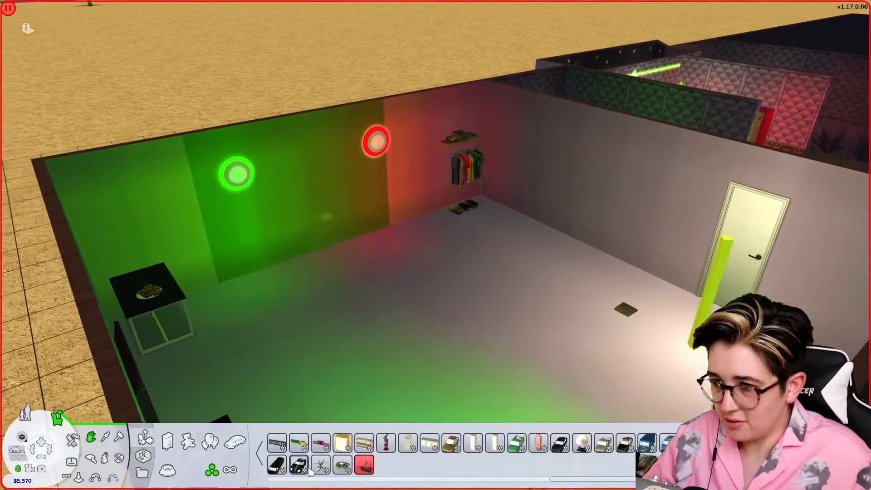
{"action": "left_click", "coordinate": [343, 465]}
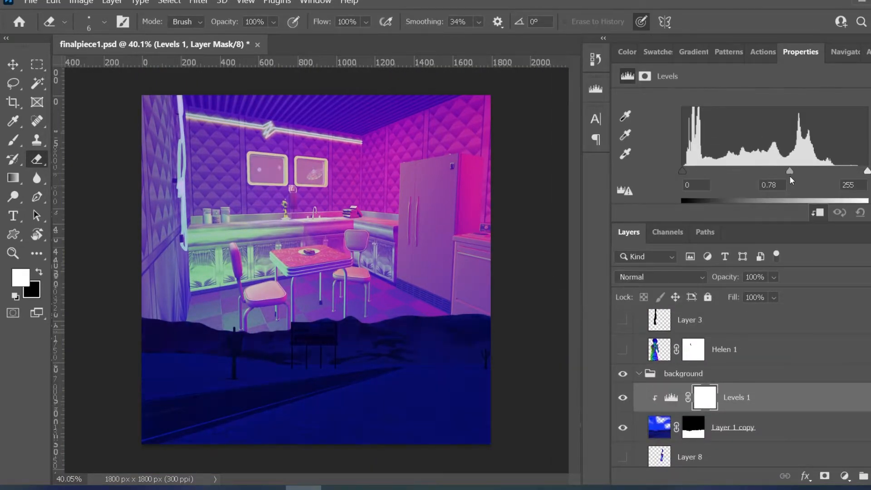
Set background Levels midtones to 0.78 and blend the kitchen screenshot in Hard Light
{"action": "left_click_drag", "start_coordinate": [789, 171], "coordinate": [745, 159]}
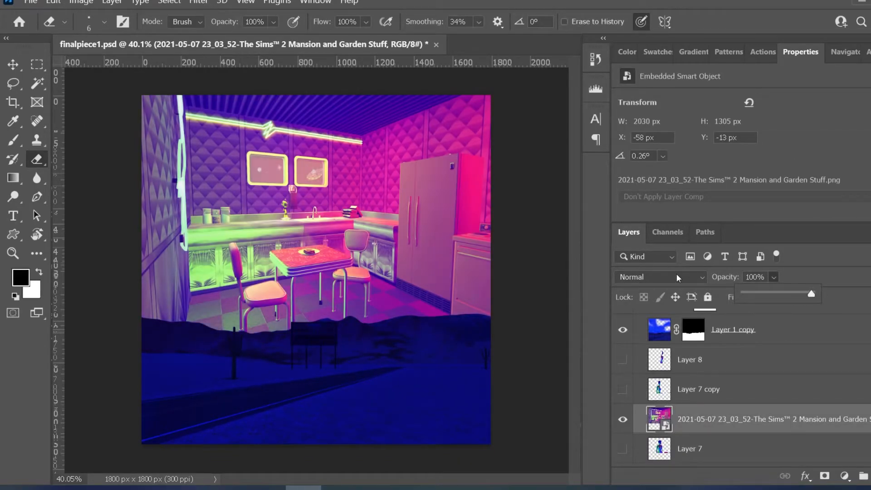
{"action": "left_click", "coordinate": [659, 277]}
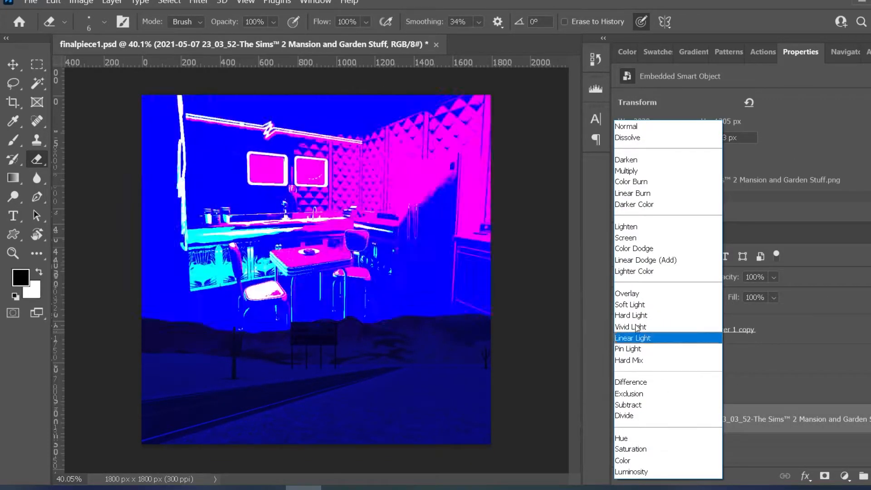
{"action": "left_click", "coordinate": [631, 315]}
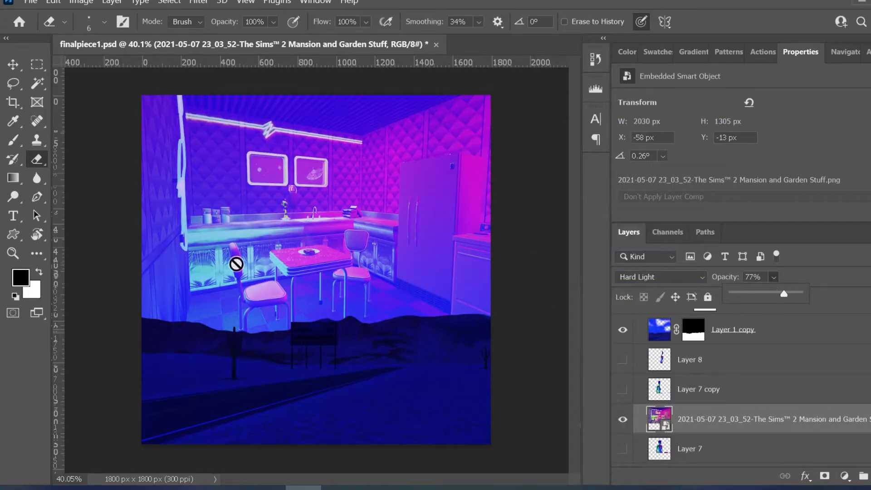
Add masked Sim, saucer and grilled-cheese plate layers, grouping the saucer and plate as Things
{"action": "left_click", "coordinate": [827, 474]}
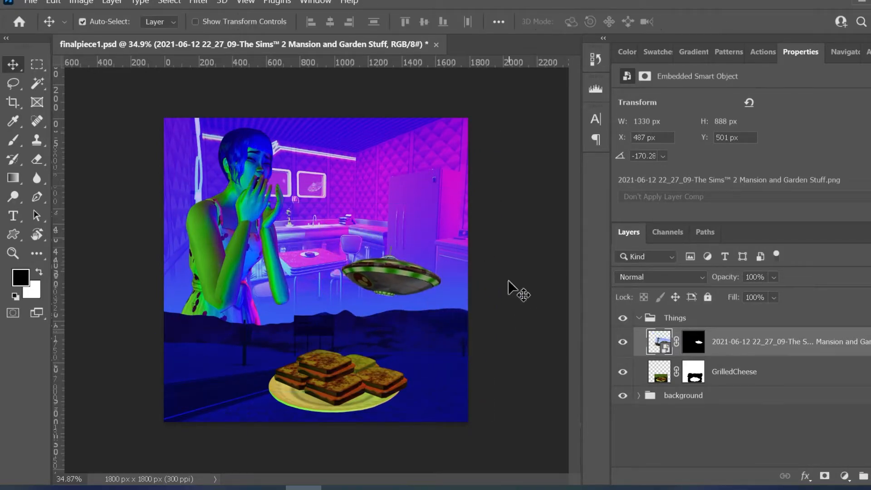
Paint a green beam on a new layer, change its blend mode, and add Brightness/Contrast
{"action": "left_click", "coordinate": [734, 371]}
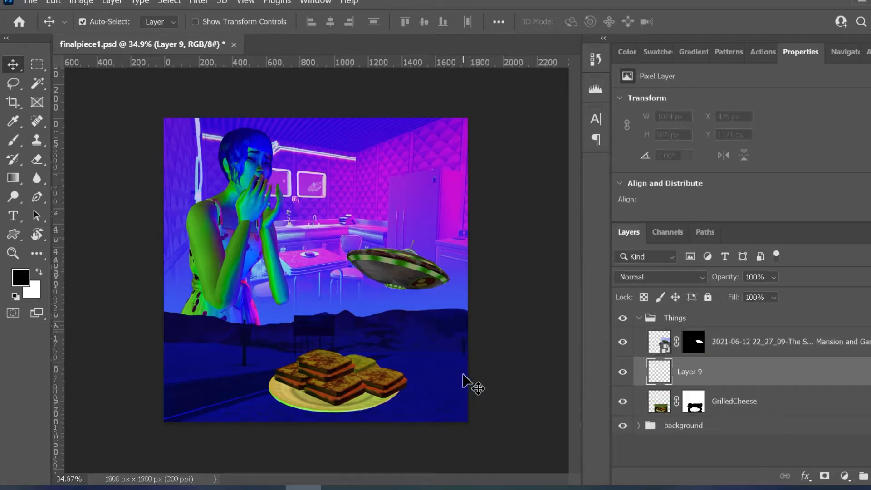
{"action": "left_click", "coordinate": [12, 151]}
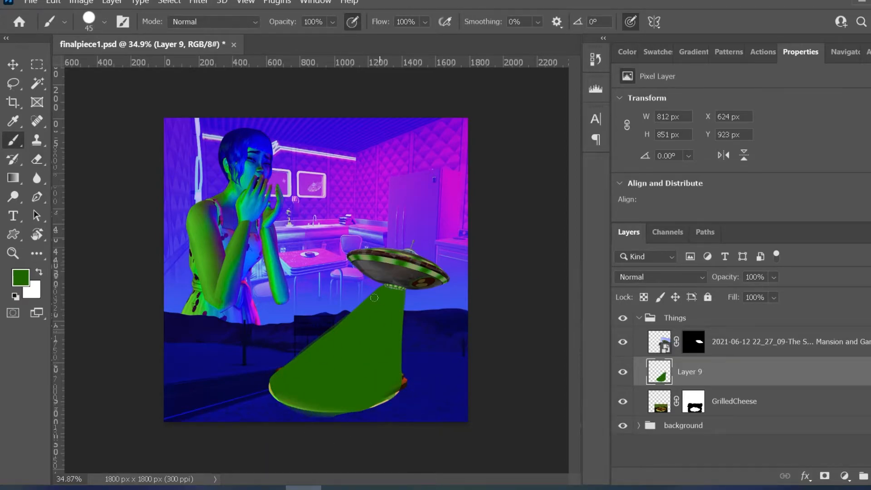
{"action": "left_click", "coordinate": [36, 158]}
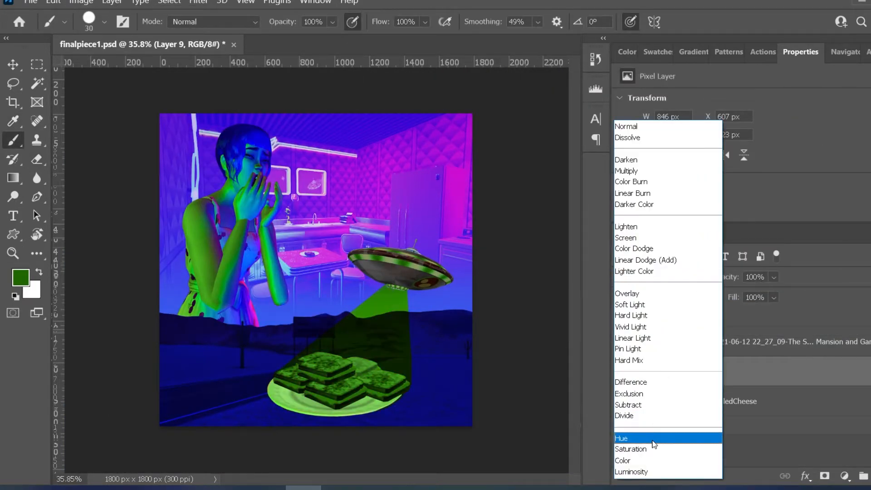
{"action": "left_click", "coordinate": [624, 416]}
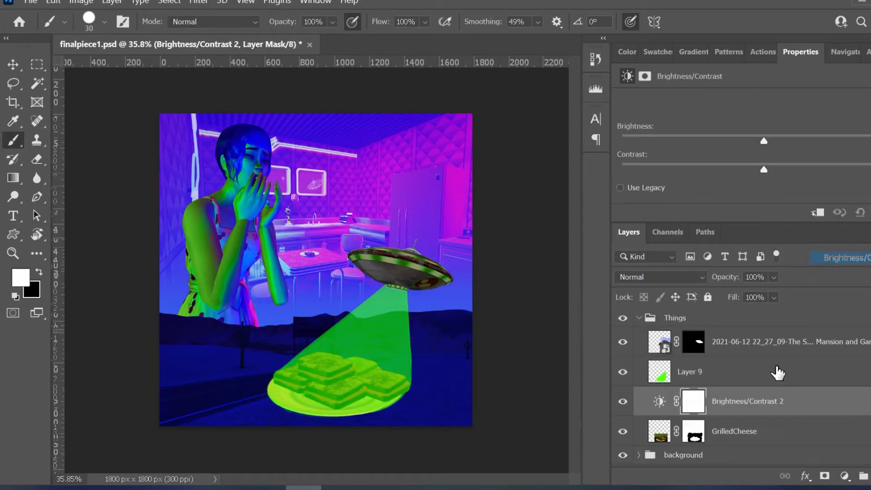
Enlarge the saucer and plate with Free Transform and reshape the beam between them
{"action": "left_click", "coordinate": [659, 342]}
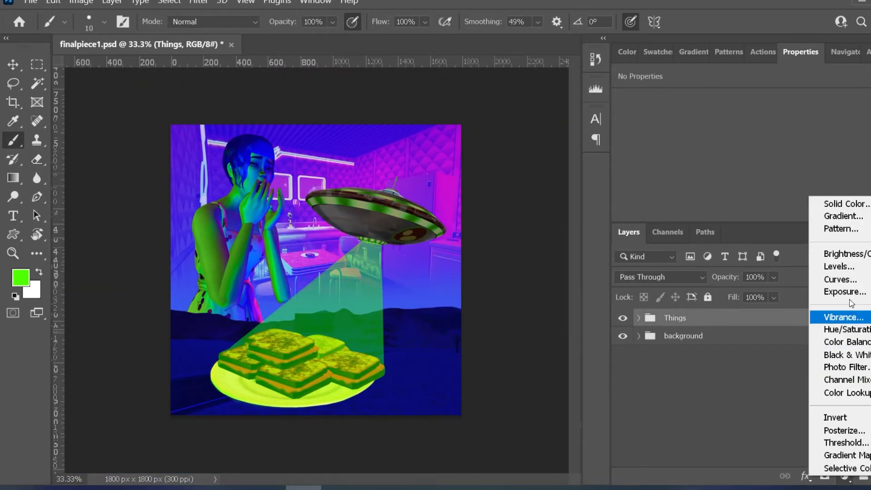
Add clipped Hue/Saturation, set Layer 9 to Color, raise the saucer and repaint the beam
{"action": "left_click", "coordinate": [846, 341]}
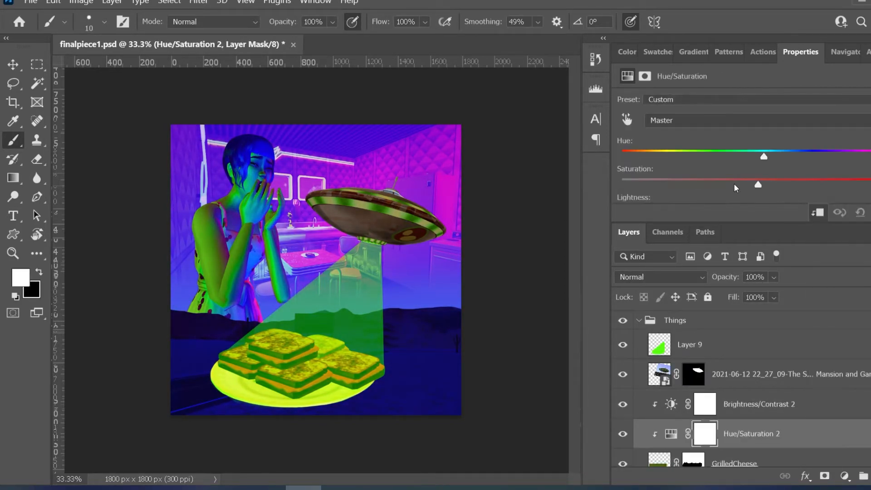
{"action": "left_click", "coordinate": [759, 404]}
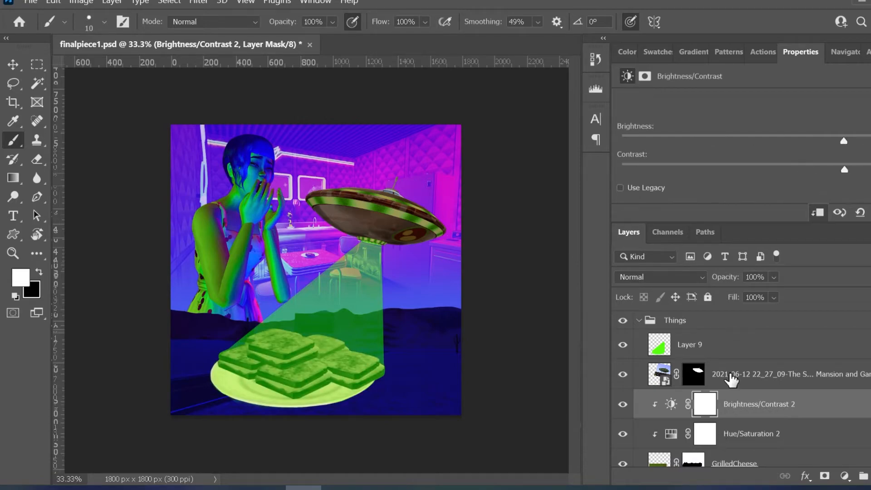
{"action": "left_click", "coordinate": [690, 345]}
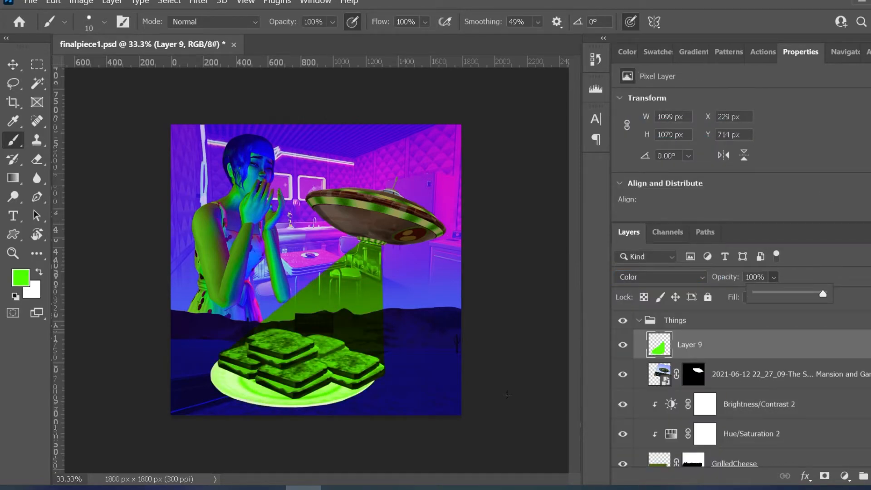
{"action": "left_click", "coordinate": [660, 373]}
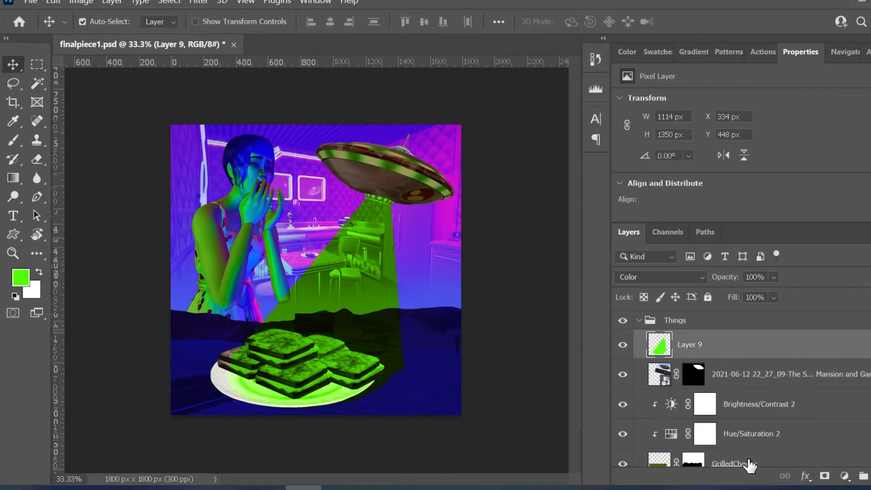
{"action": "left_click", "coordinate": [731, 463]}
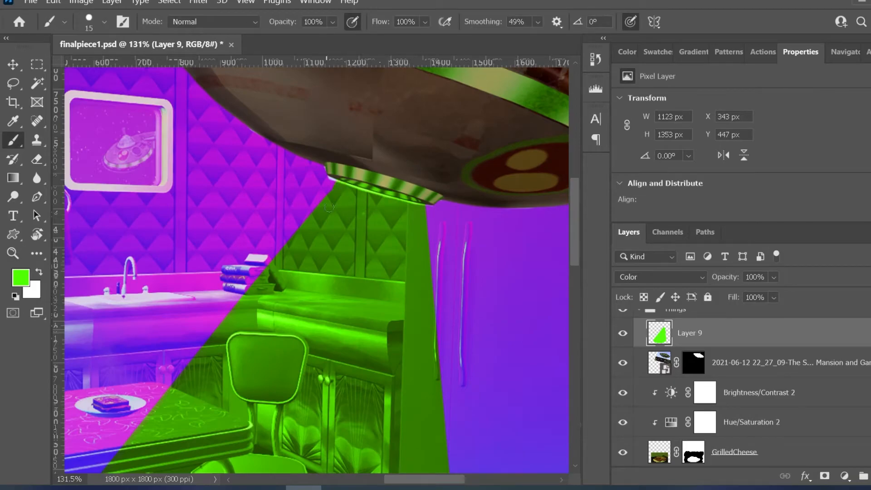
{"action": "mouse_move", "coordinate": [325, 205]}
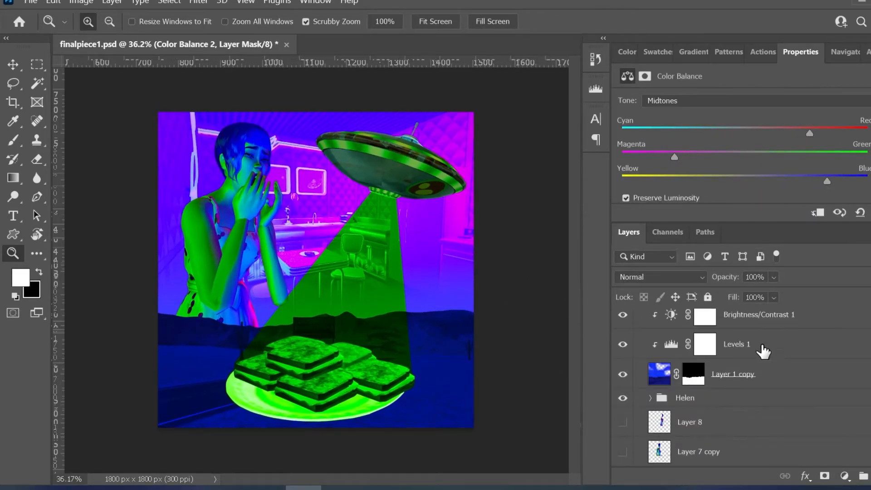
Clip Color Balance and Vibrance to the beam, tuning the Midtones and Highlights sliders
{"action": "left_click", "coordinate": [737, 344]}
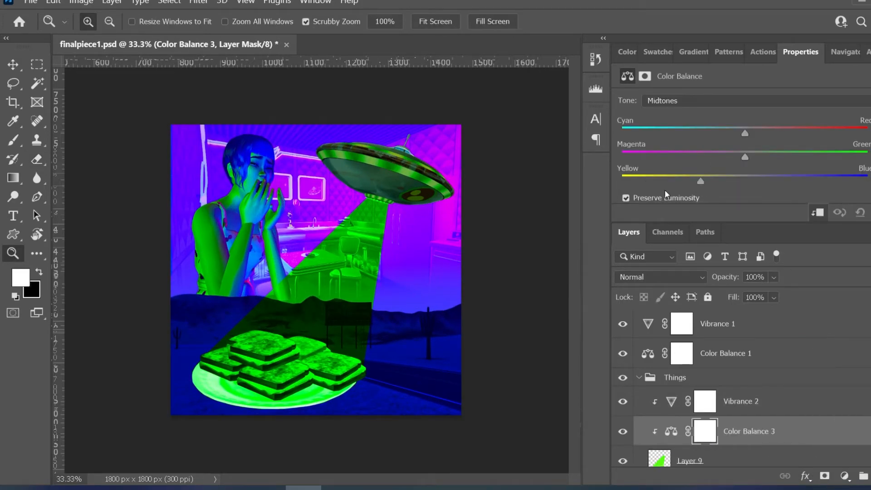
{"action": "left_click", "coordinate": [750, 101]}
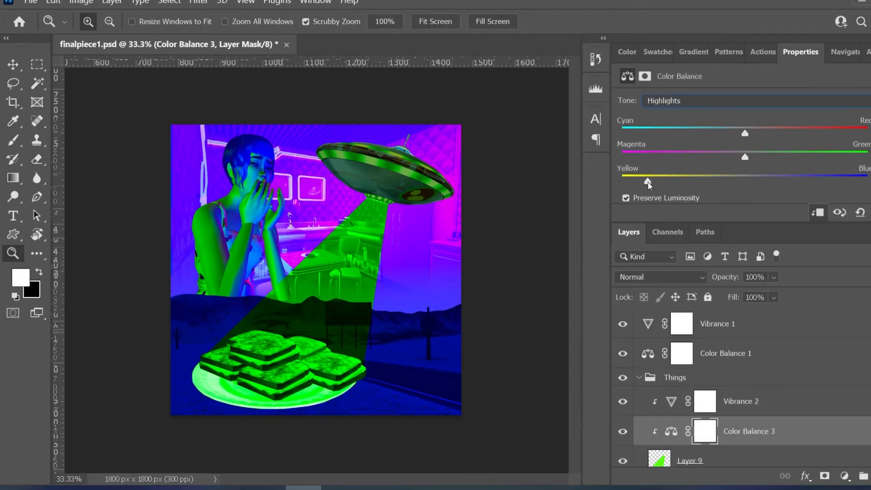